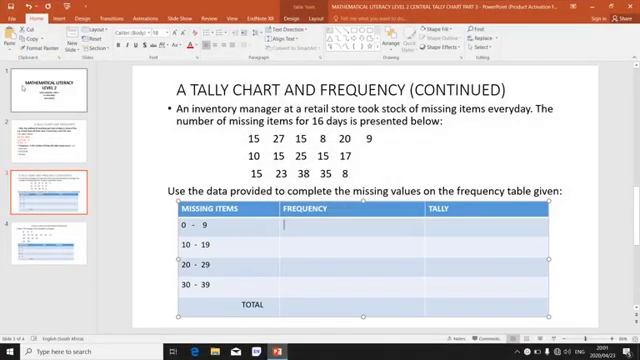
# - Return to the 'Mathematical Literacy Level 2' title slide from the tally chart slide
pyautogui.click(44, 96)
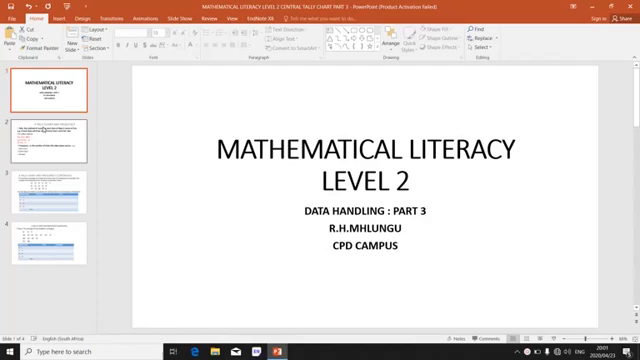
pyautogui.click(50, 136)
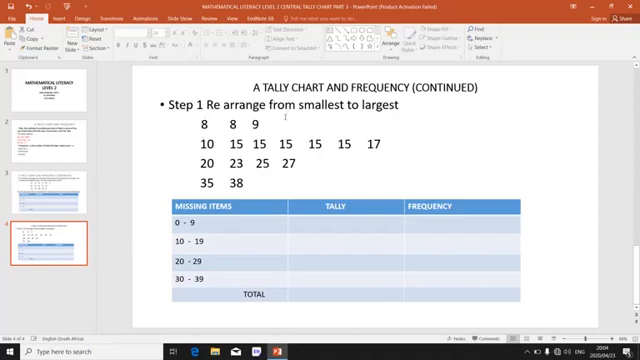
pyautogui.moveTo(400, 132)
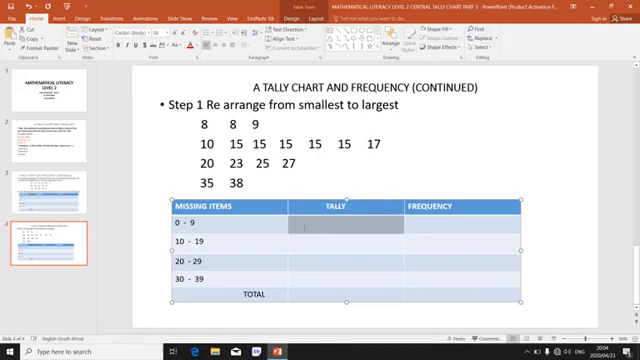
# - Enter the 0–9 row's tally marks and its frequency of 3
pyautogui.write('IIII')
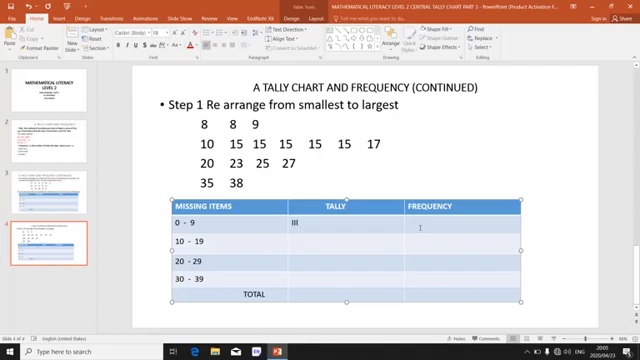
pyautogui.write('3')
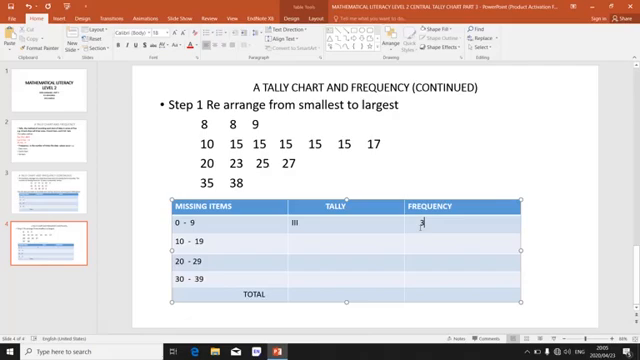
pyautogui.write('3')
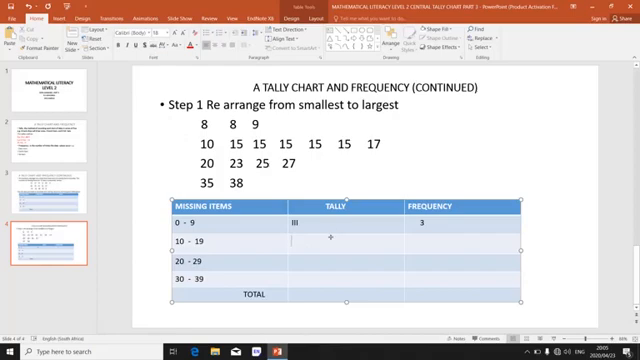
# - Enter the 10–19 row's seven tally marks and its frequency of 7
pyautogui.write('|')
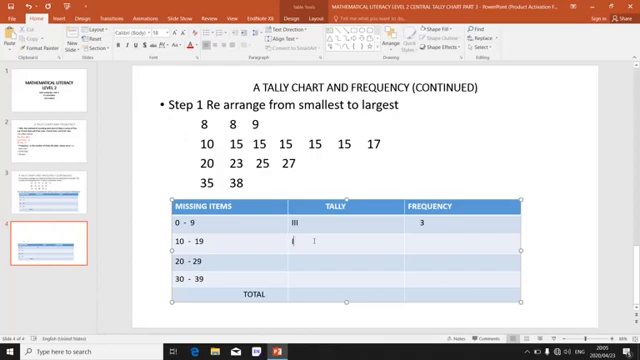
pyautogui.write('IIII')
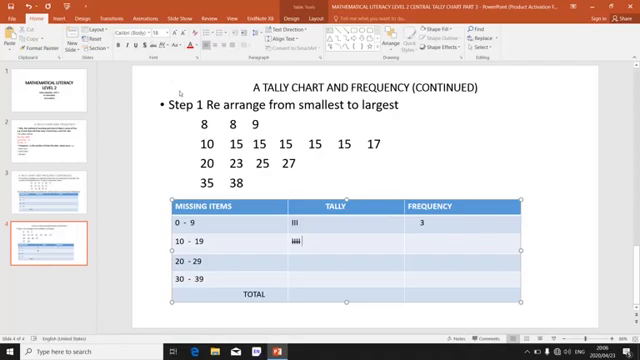
pyautogui.write('|')
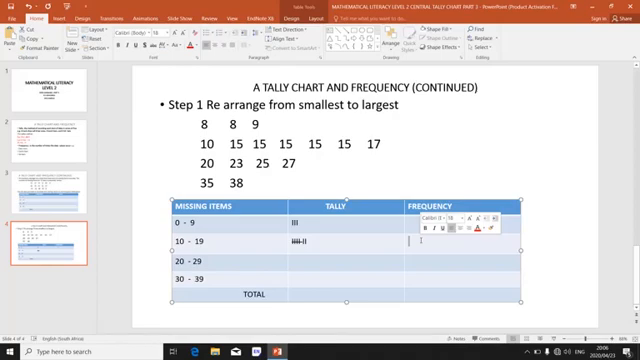
pyautogui.write('7')
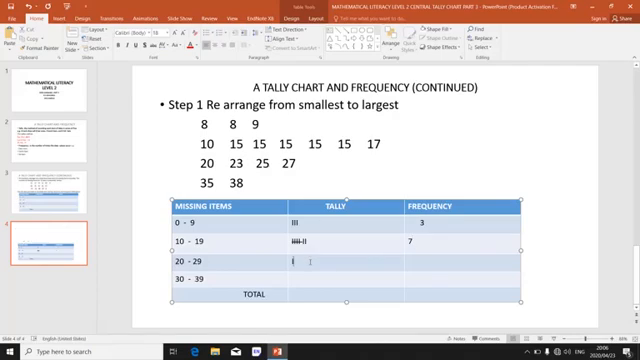
# - Enter tally IIII with frequency 4 for 20–29 and II with frequency 2 for 30–39
pyautogui.write('IIII')
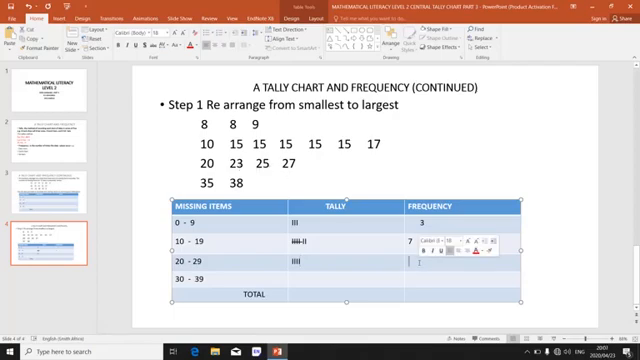
pyautogui.write('4')
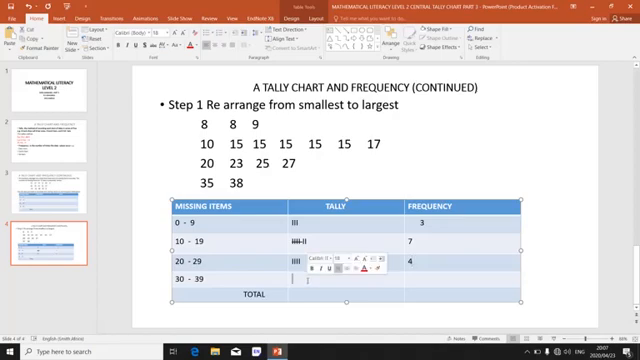
pyautogui.write('II')
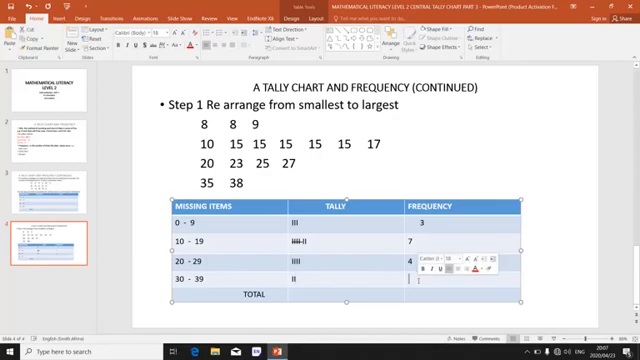
pyautogui.write('2')
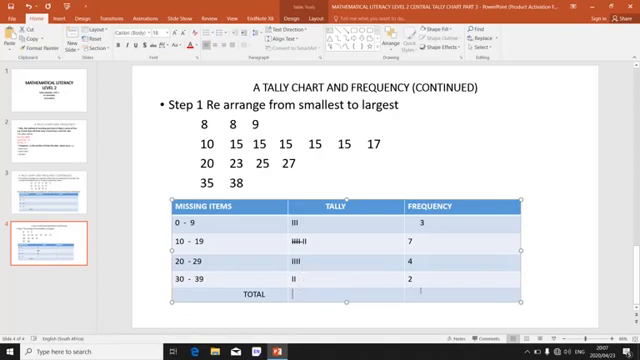
# - Enter the total frequency of 16 in the table's TOTAL row
pyautogui.write('1')
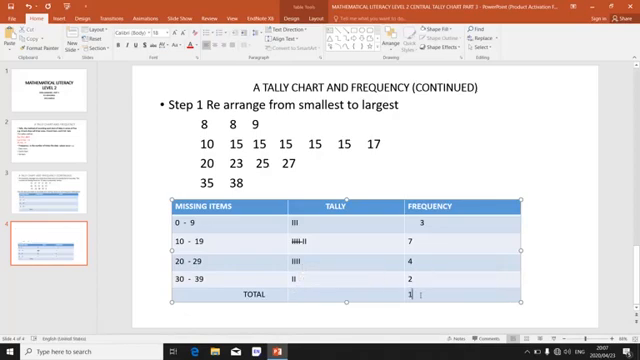
pyautogui.write('6')
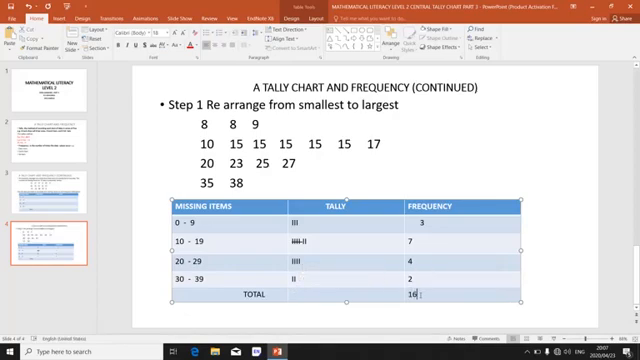